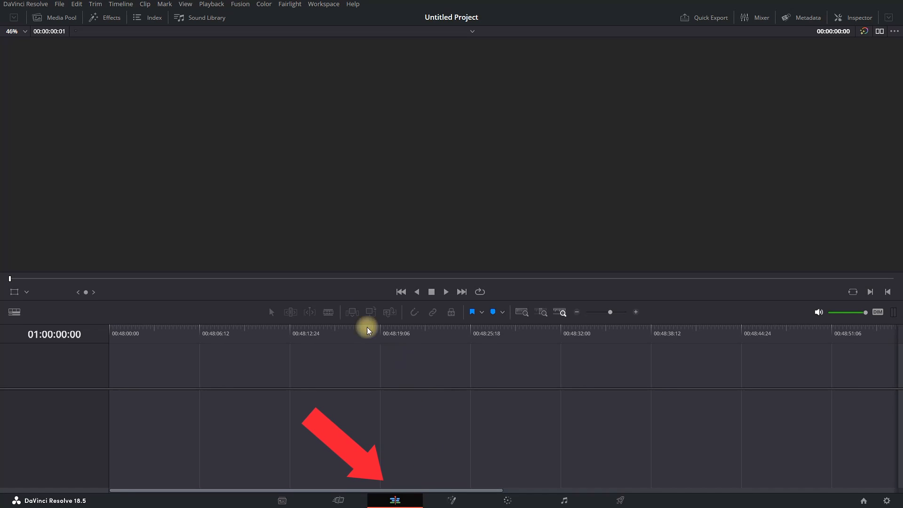
Step: Show the Media Pool with the cityscape clip and Timeline 1 on the Edit page
left_click(60, 17)
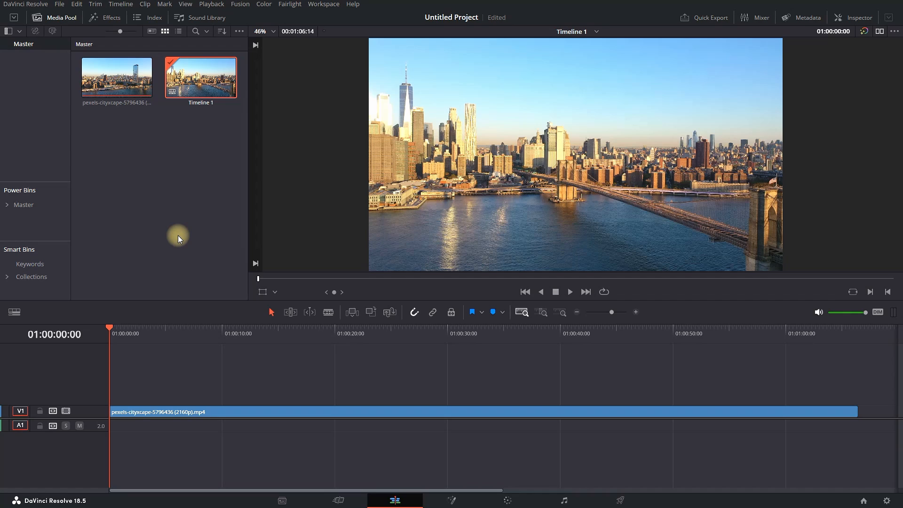
mouse_move(180, 224)
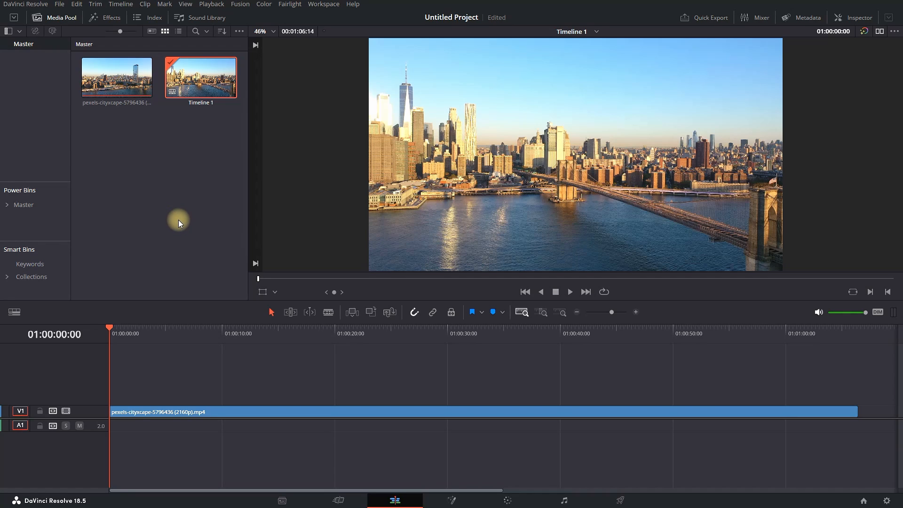
Step: Show the Titles templates under Toolbox in the Effects library
left_click(104, 17)
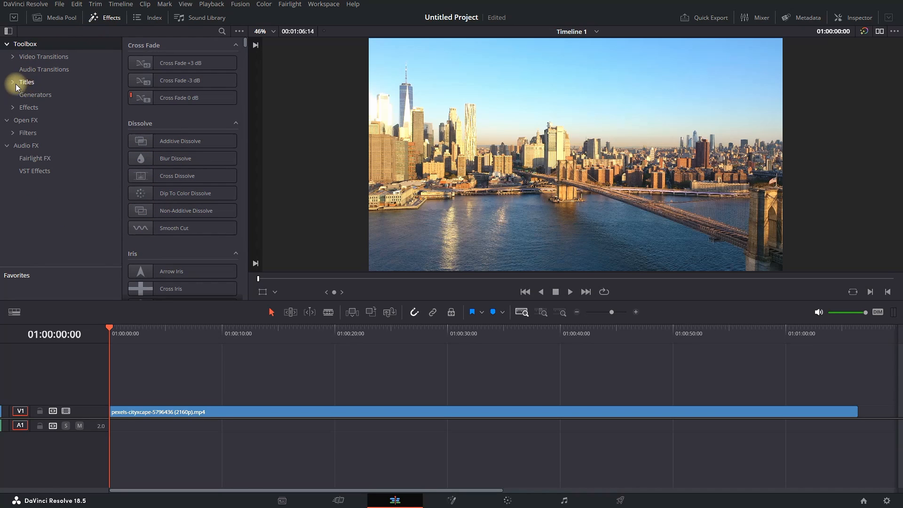
left_click(26, 81)
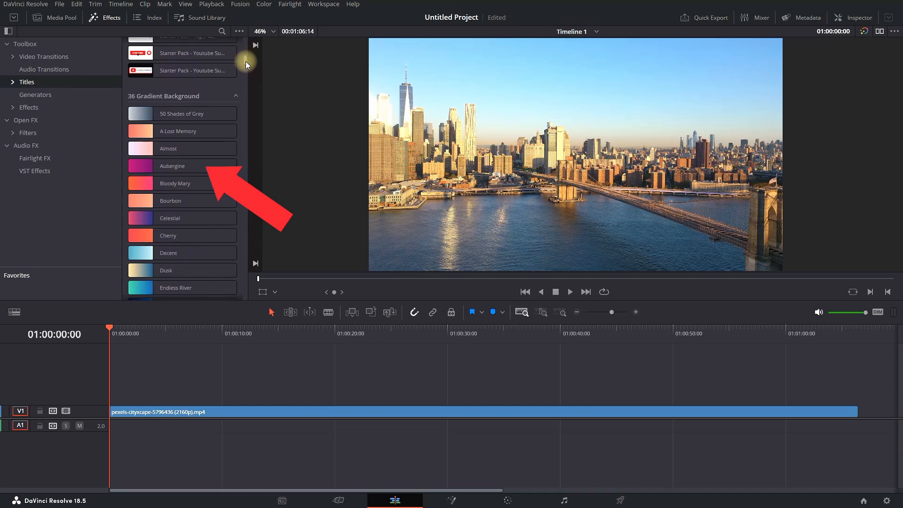
scroll("up", 3)
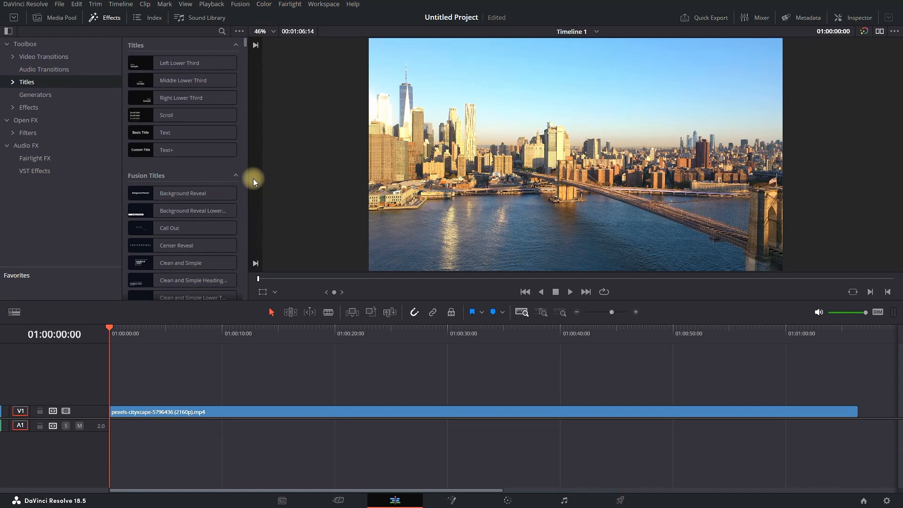
left_click(167, 115)
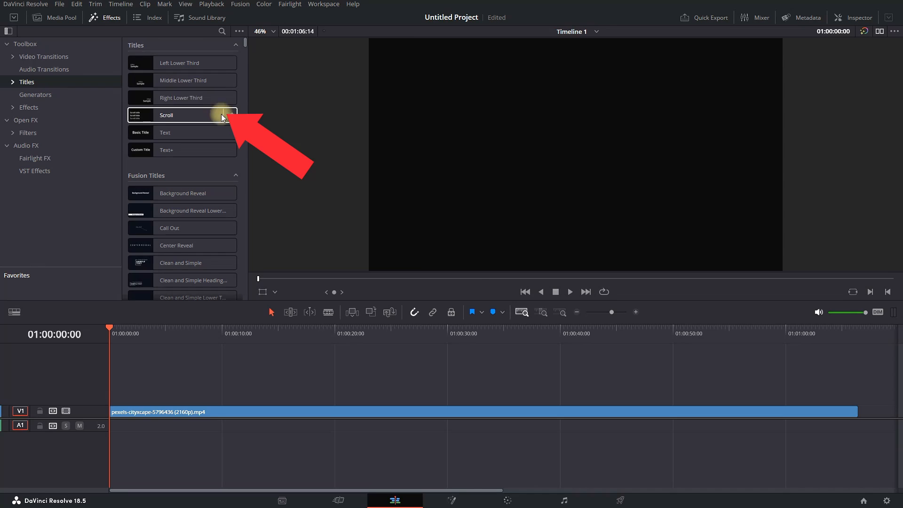
Step: Preview the Scroll, Clean and Simple, and Clean and Simple Heading title templates
left_click(182, 262)
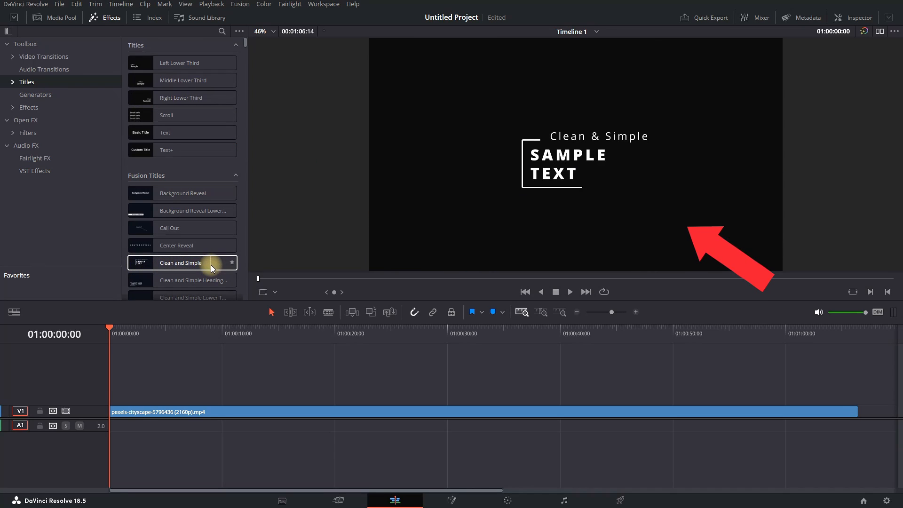
left_click(190, 280)
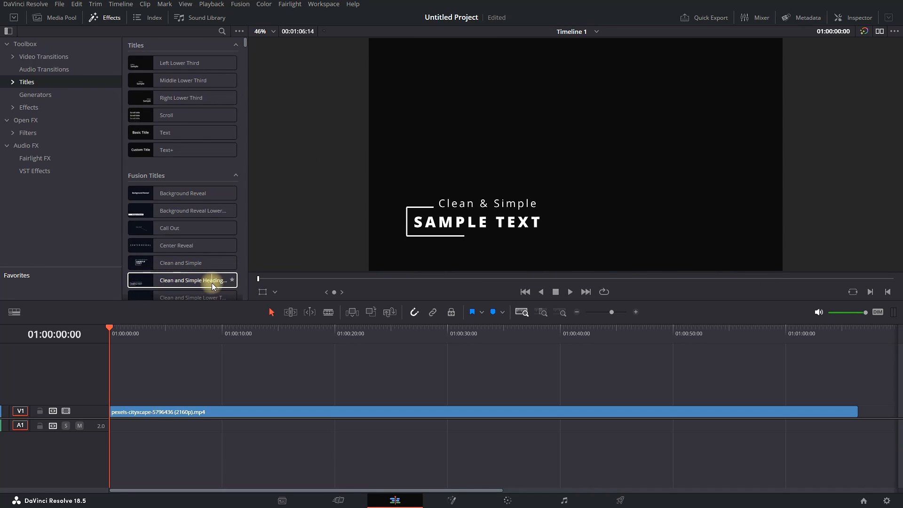
left_click(176, 245)
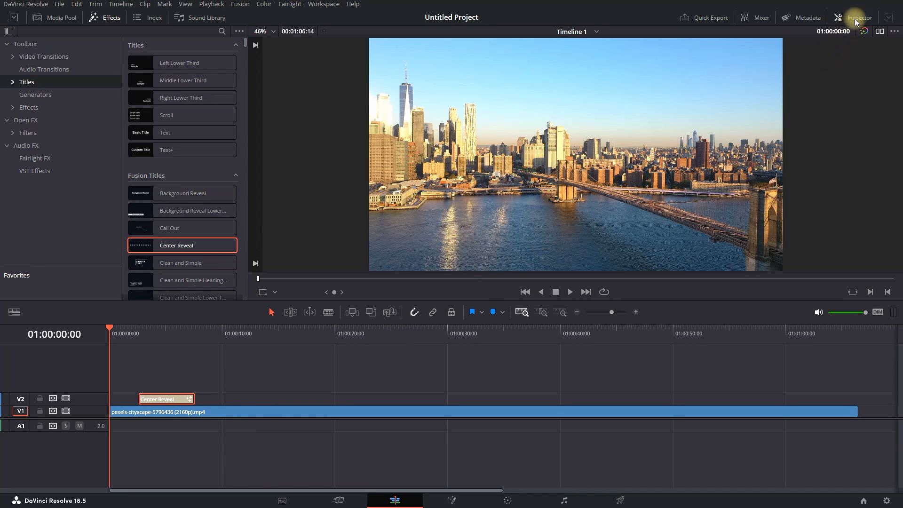
Step: Replace the Center Reveal title's SAMPLE TEXT placeholder with NEW YORK in the Inspector
left_click(858, 17)
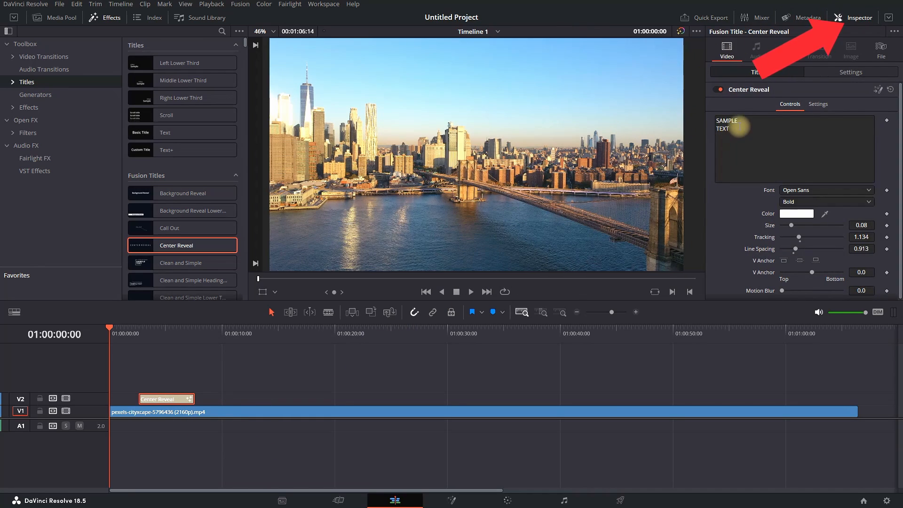
left_click(168, 333)
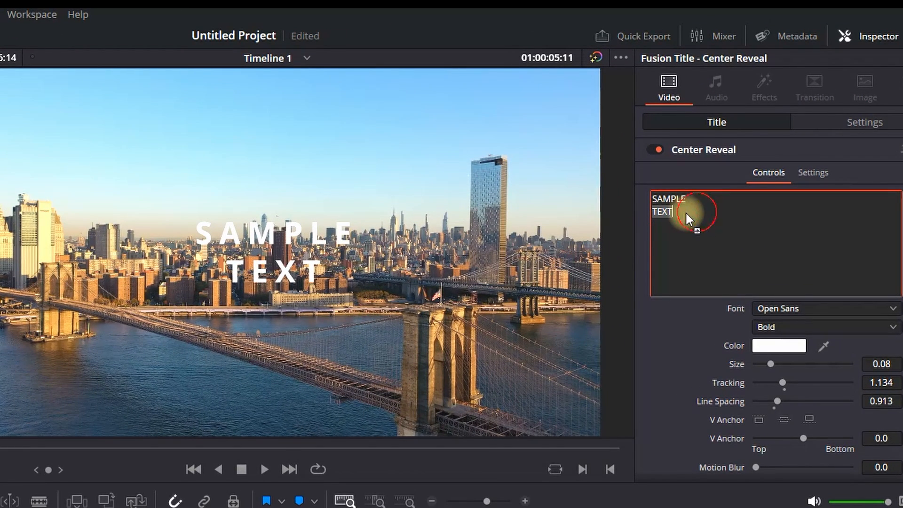
key("Backspace")
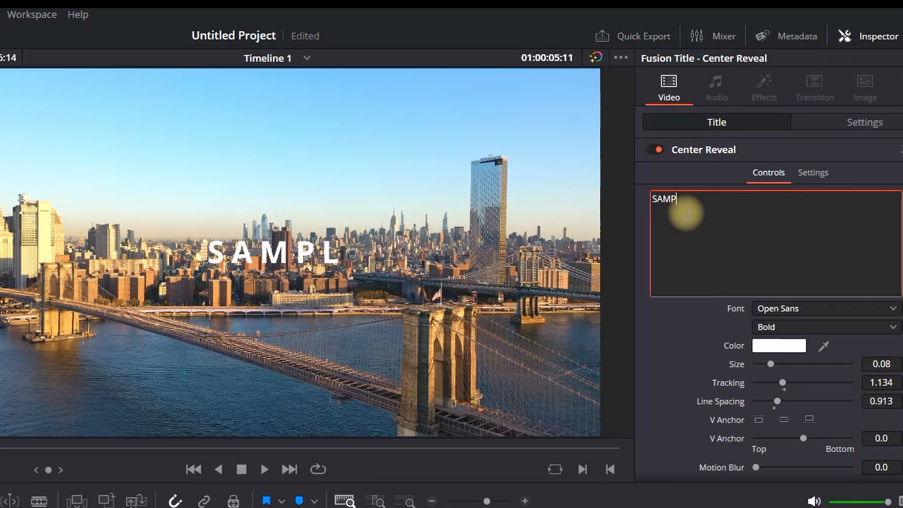
type("NEW YORK")
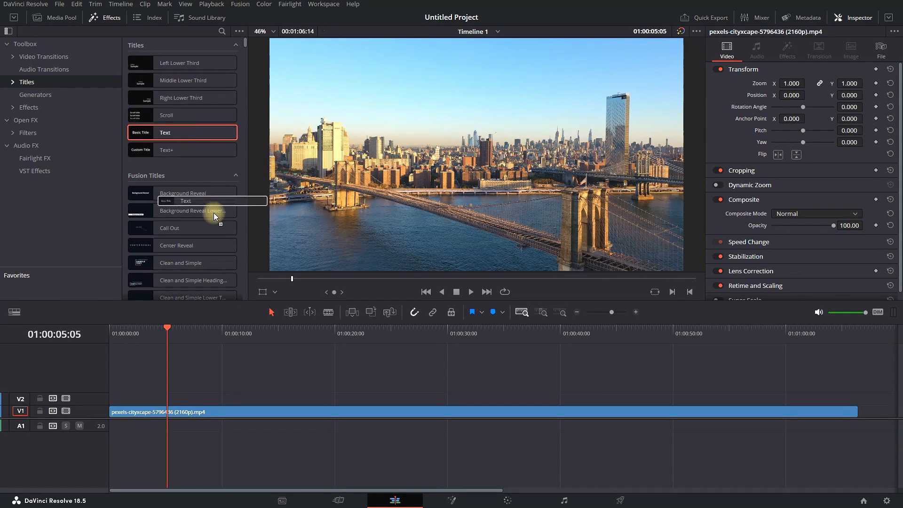
Step: Place a basic Text title on track V2 above the skyline reading NEW YORK
left_click_drag(164, 133, 180, 374)
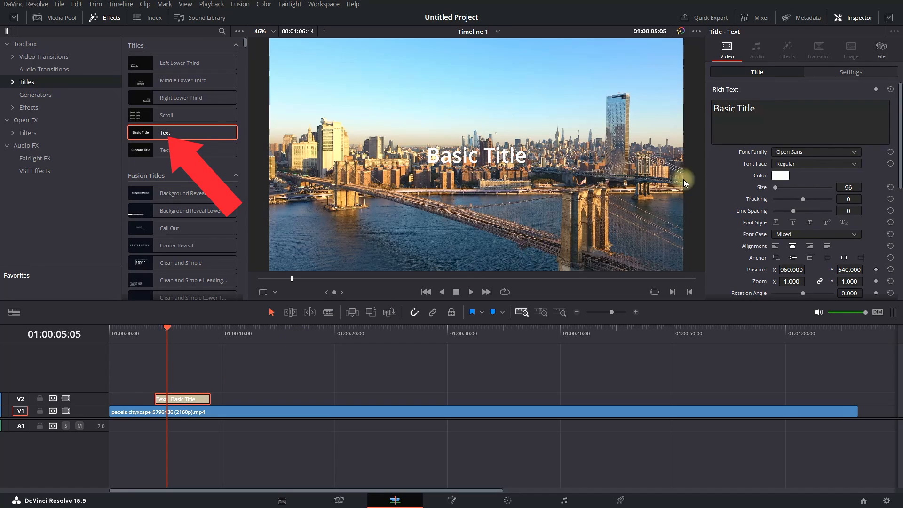
type("NEW")
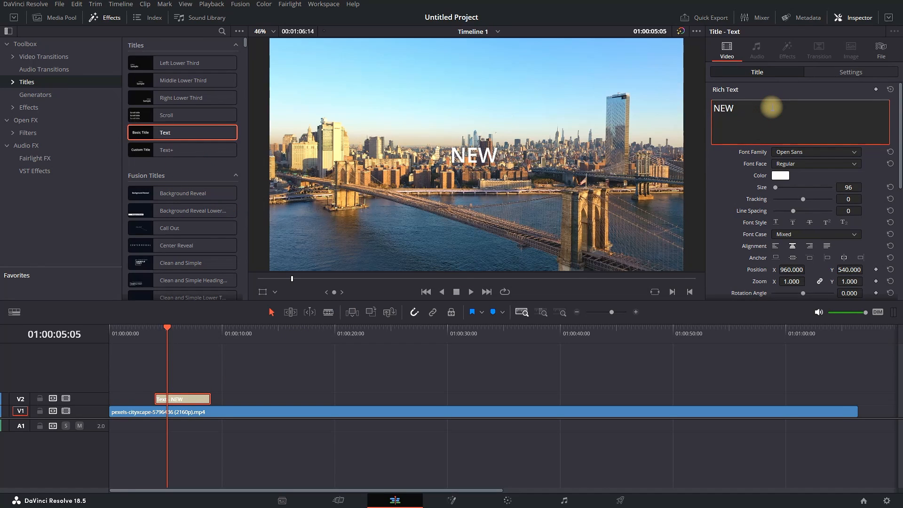
type("YORK")
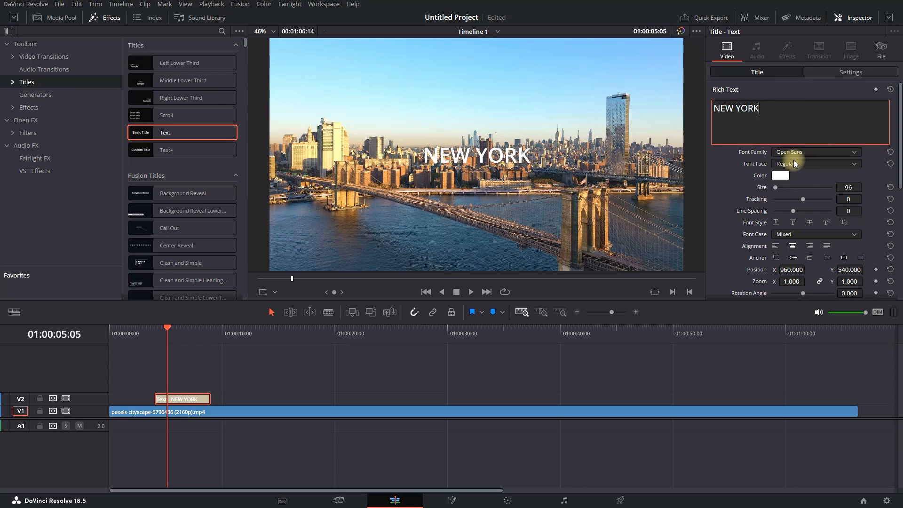
Step: Set the title's font family to Niagara Solid at a large size
left_click(813, 151)
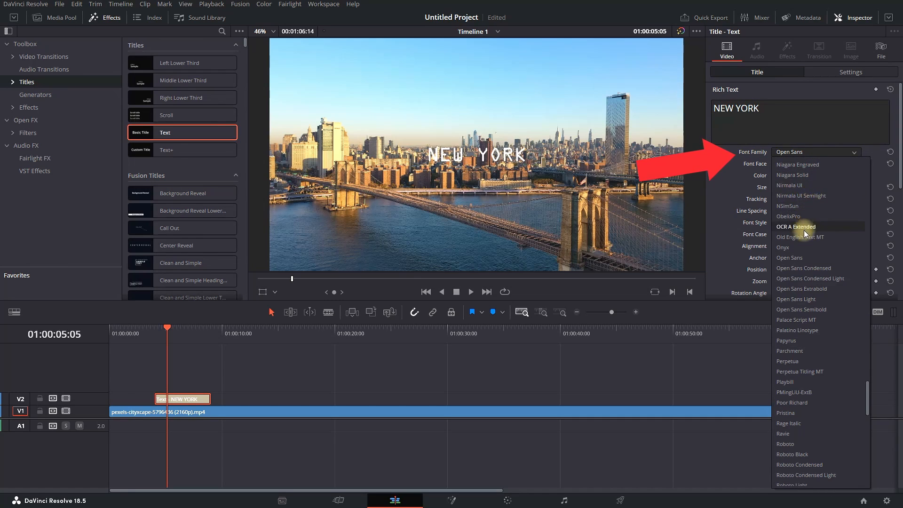
left_click(792, 175)
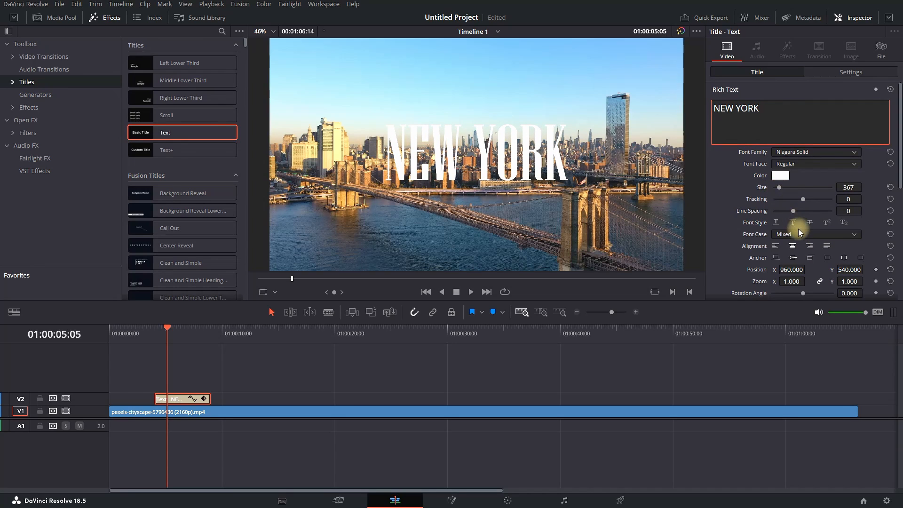
left_click(779, 175)
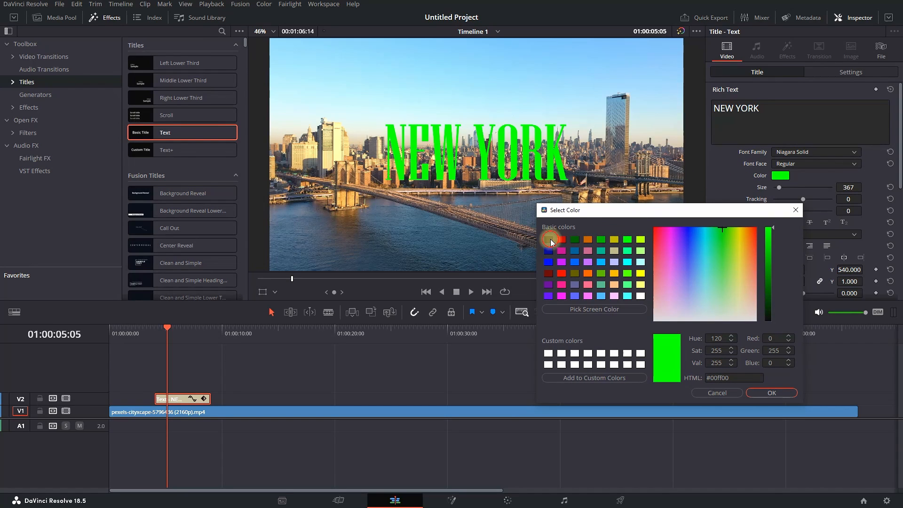
Step: Try black for the NEW YORK title colour, then settle on white
left_click(641, 296)
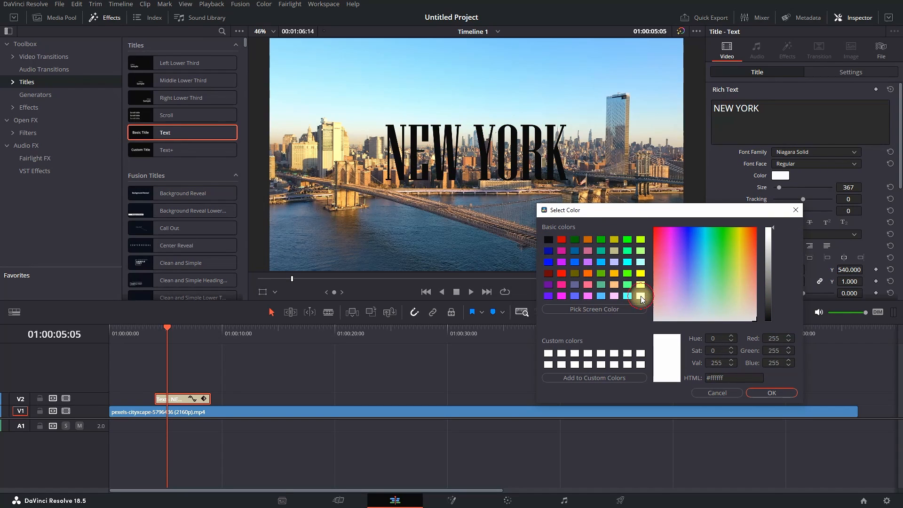
left_click(770, 393)
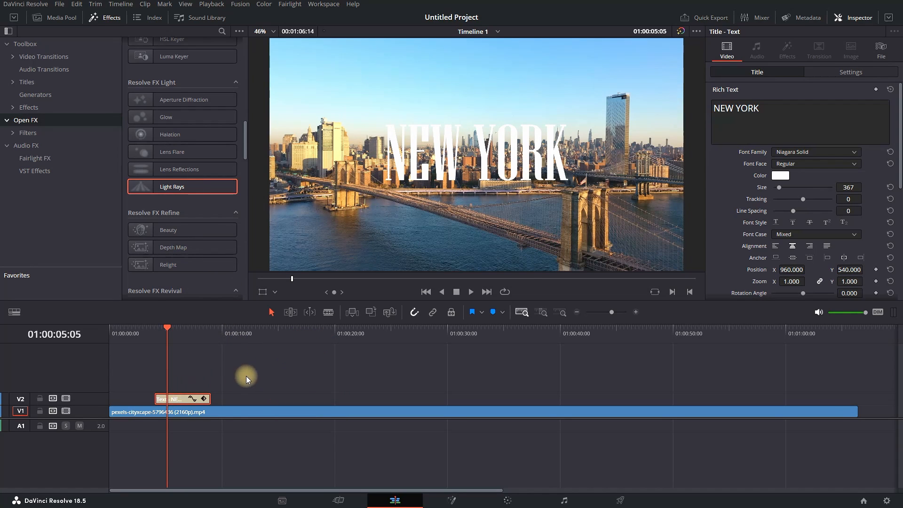
mouse_move(268, 358)
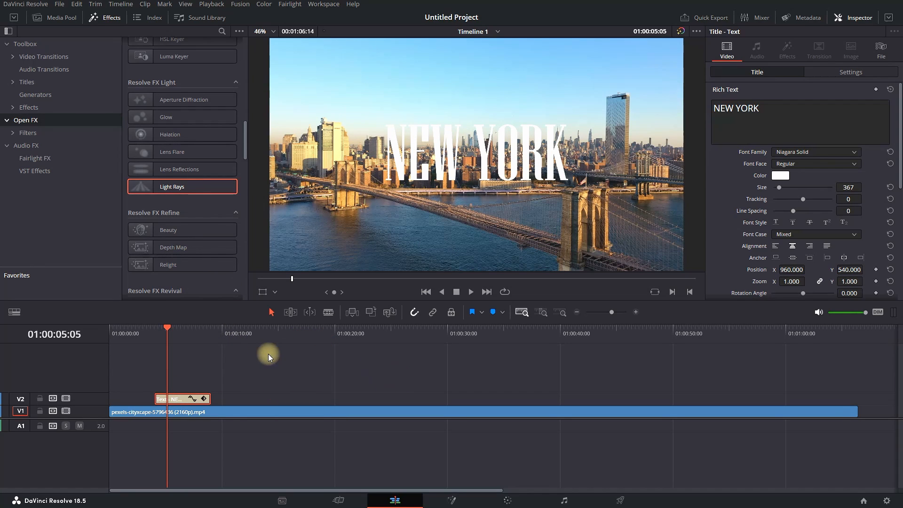
mouse_move(276, 380)
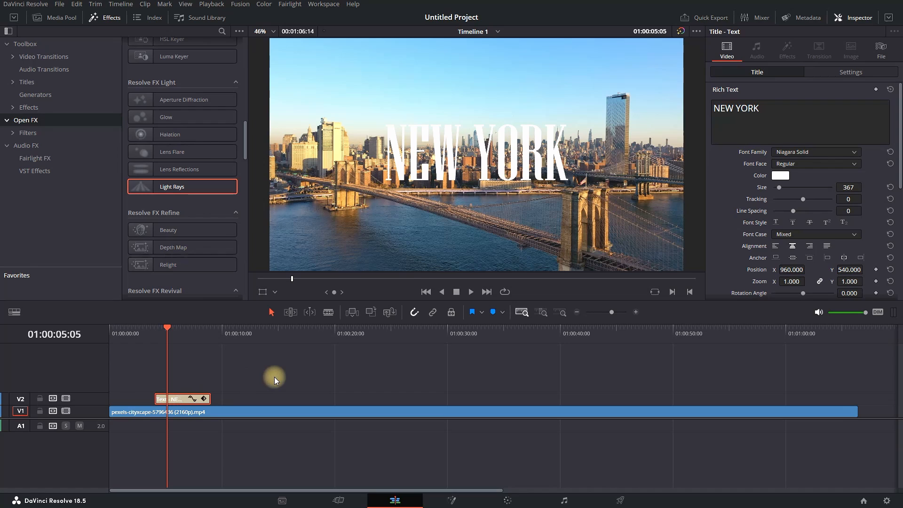